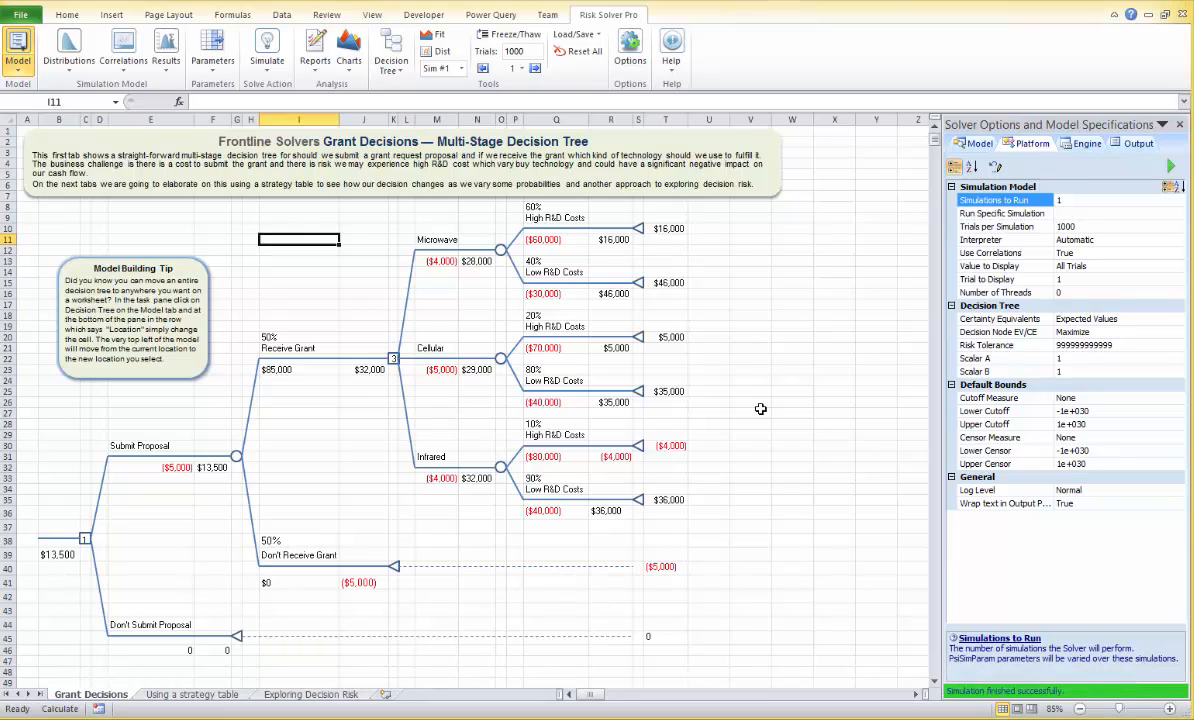
Open the Grant Decision Analysis example workbook from Help > Examples
{"action": "left_click", "coordinate": [671, 50]}
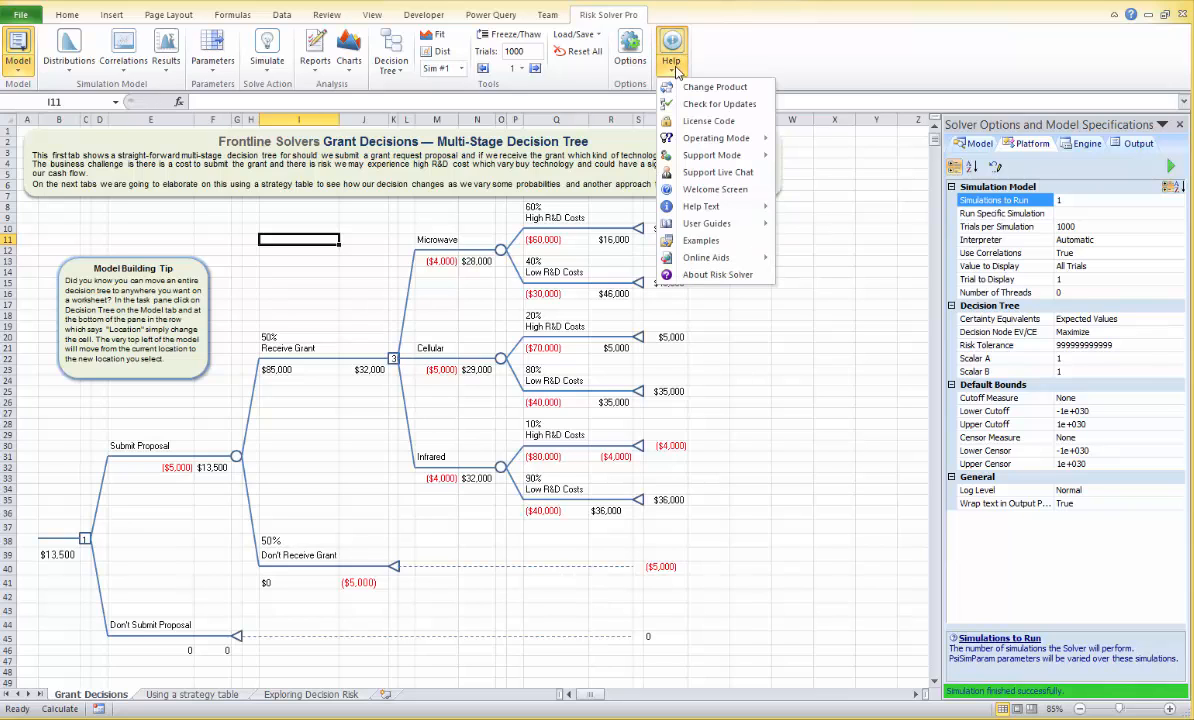
{"action": "left_click", "coordinate": [76, 694]}
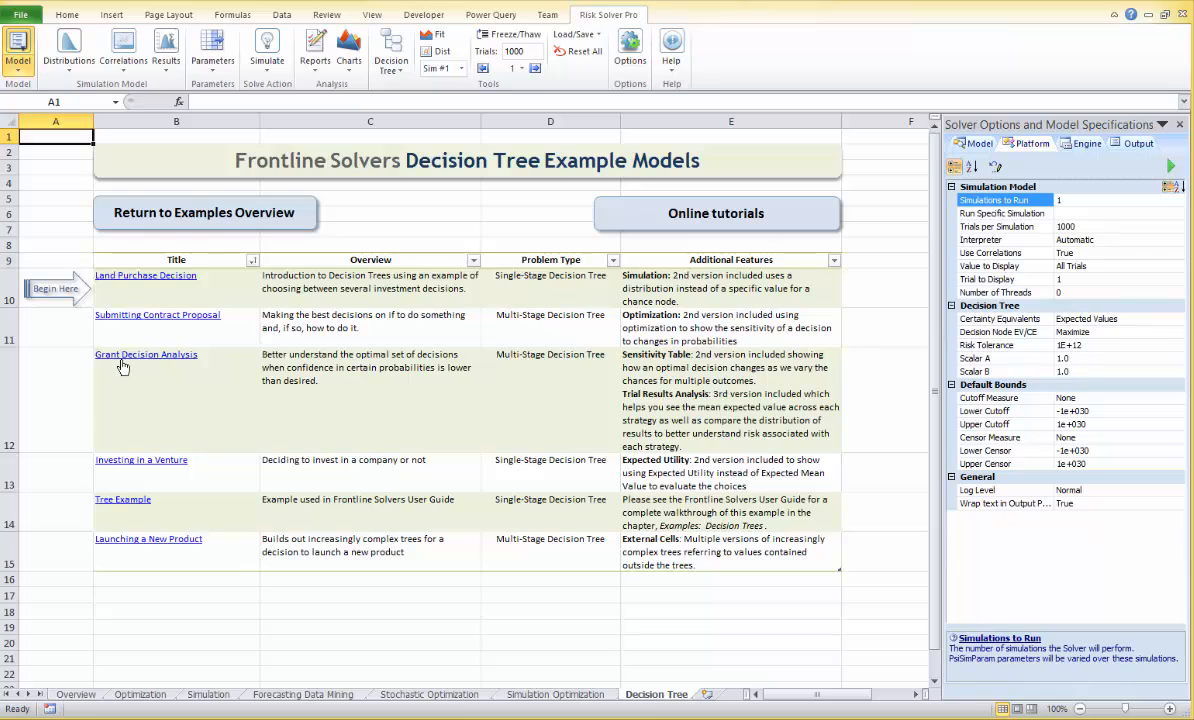
{"action": "left_click", "coordinate": [146, 354]}
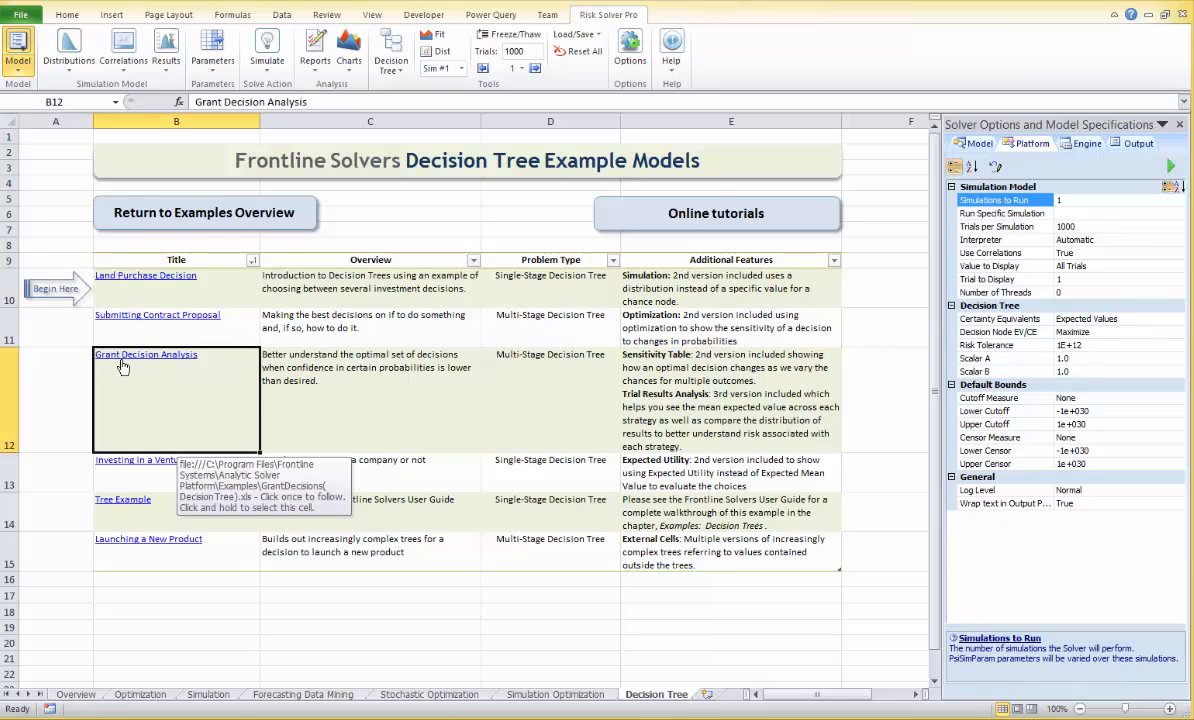
{"action": "left_click", "coordinate": [145, 354]}
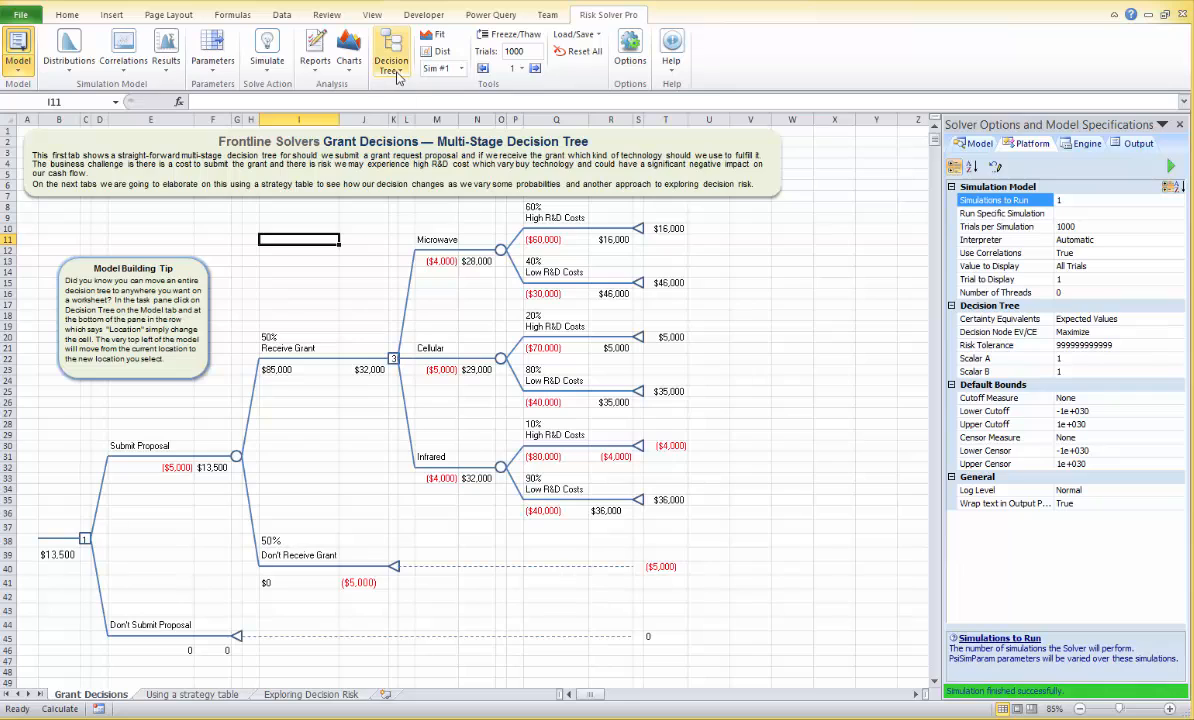
{"action": "mouse_move", "coordinate": [391, 52]}
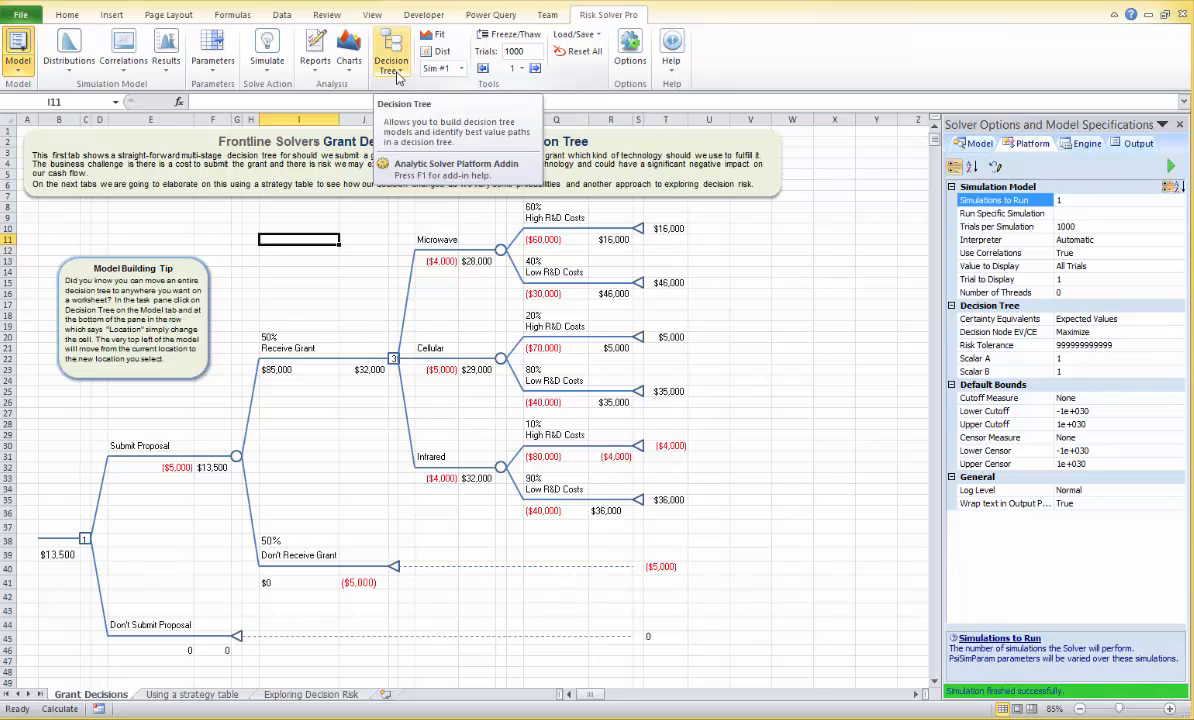
Highlight the best path in the grant tree, then view the 'Using a strategy table' sheet
{"action": "left_click", "coordinate": [391, 55]}
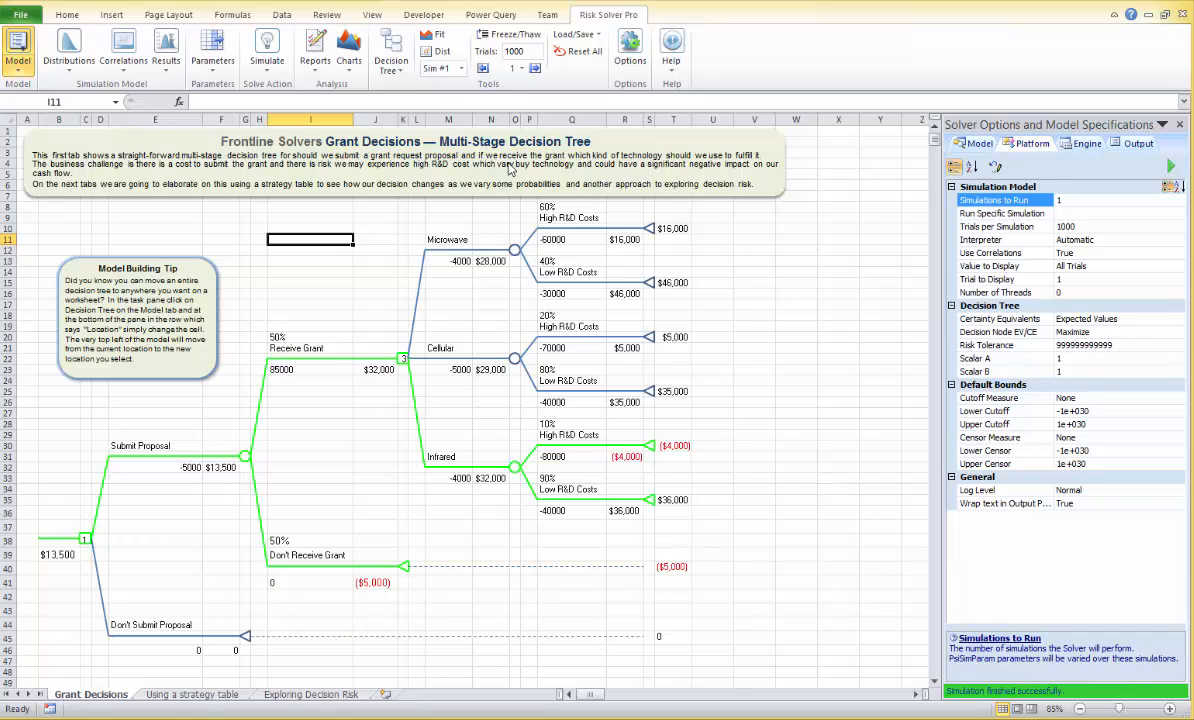
{"action": "left_click", "coordinate": [191, 694]}
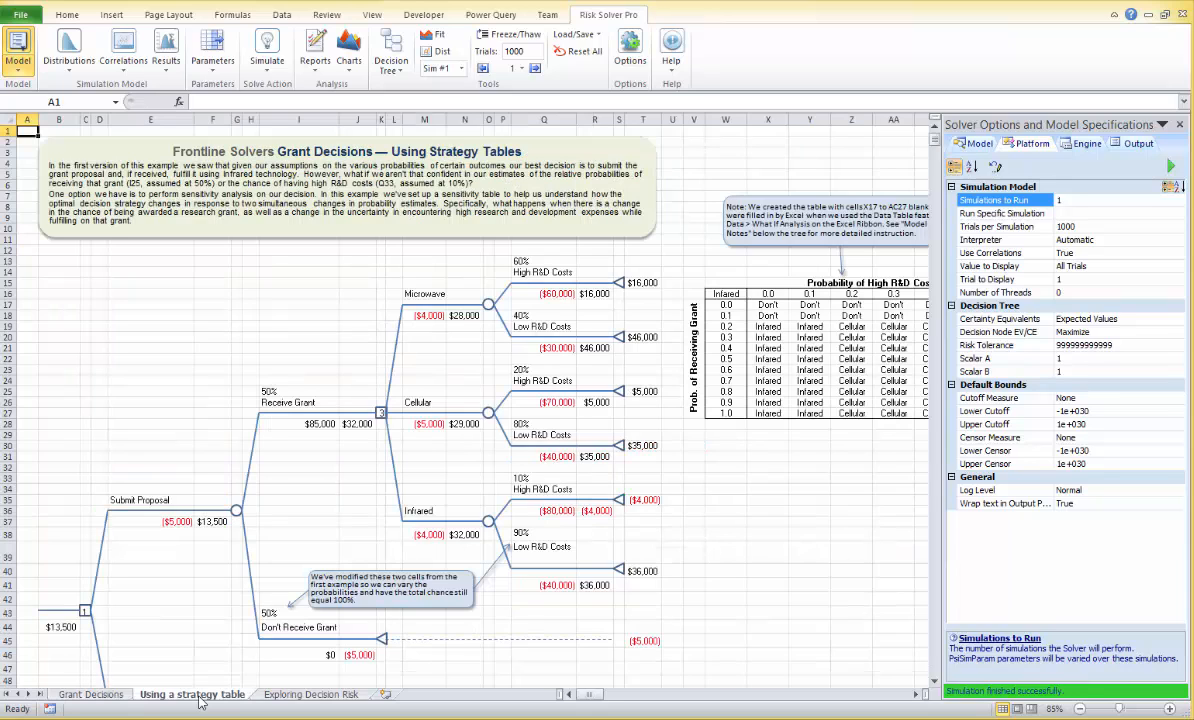
{"action": "left_click", "coordinate": [191, 694]}
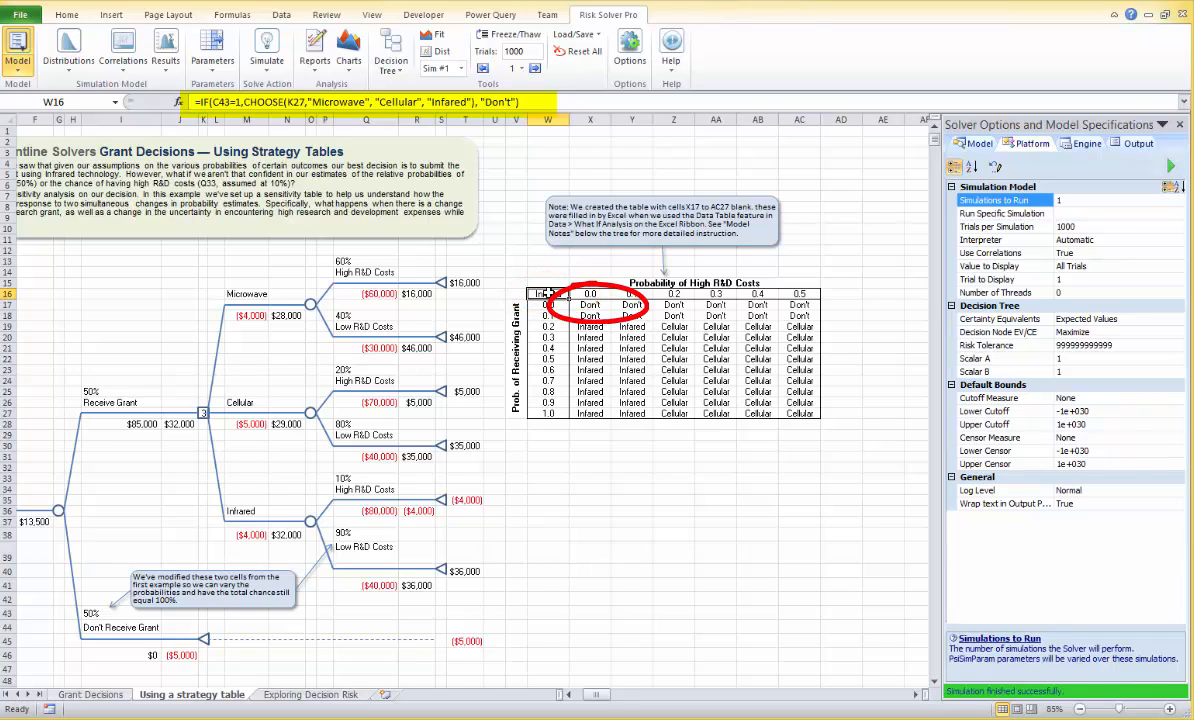
{"action": "left_click", "coordinate": [589, 305]}
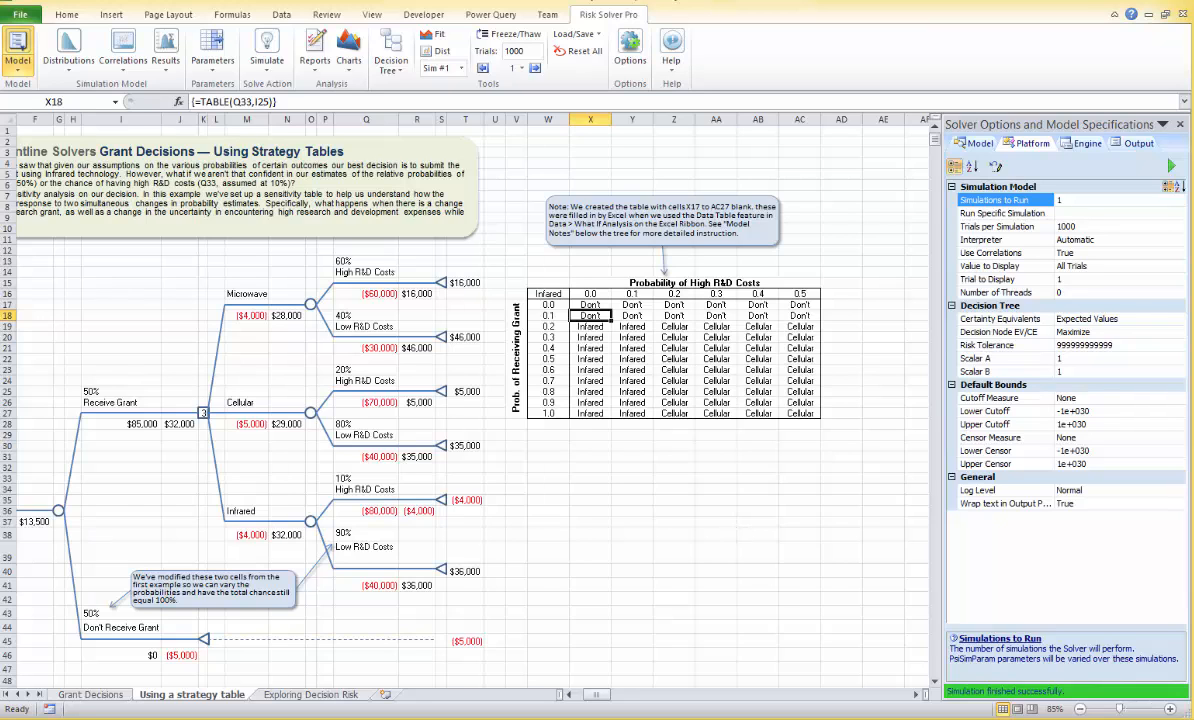
Go to the Exploring Decision Risk sheet and open the Simulate dropdown
{"action": "left_click", "coordinate": [310, 694]}
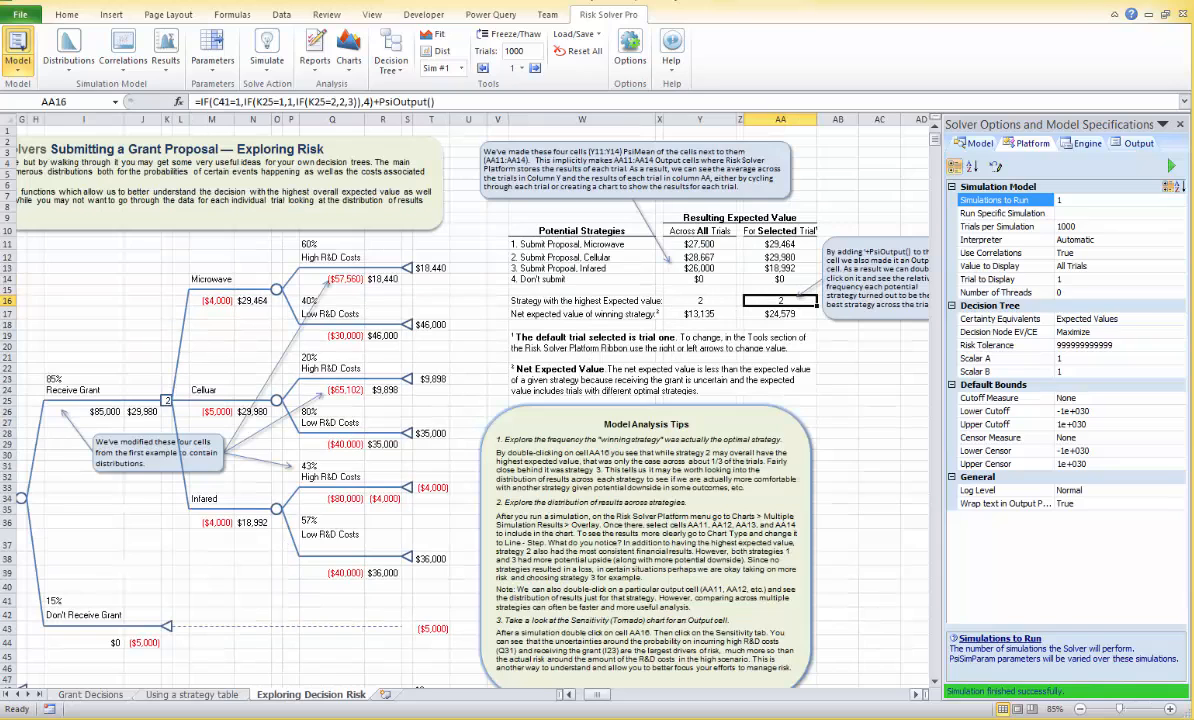
{"action": "left_click", "coordinate": [311, 694]}
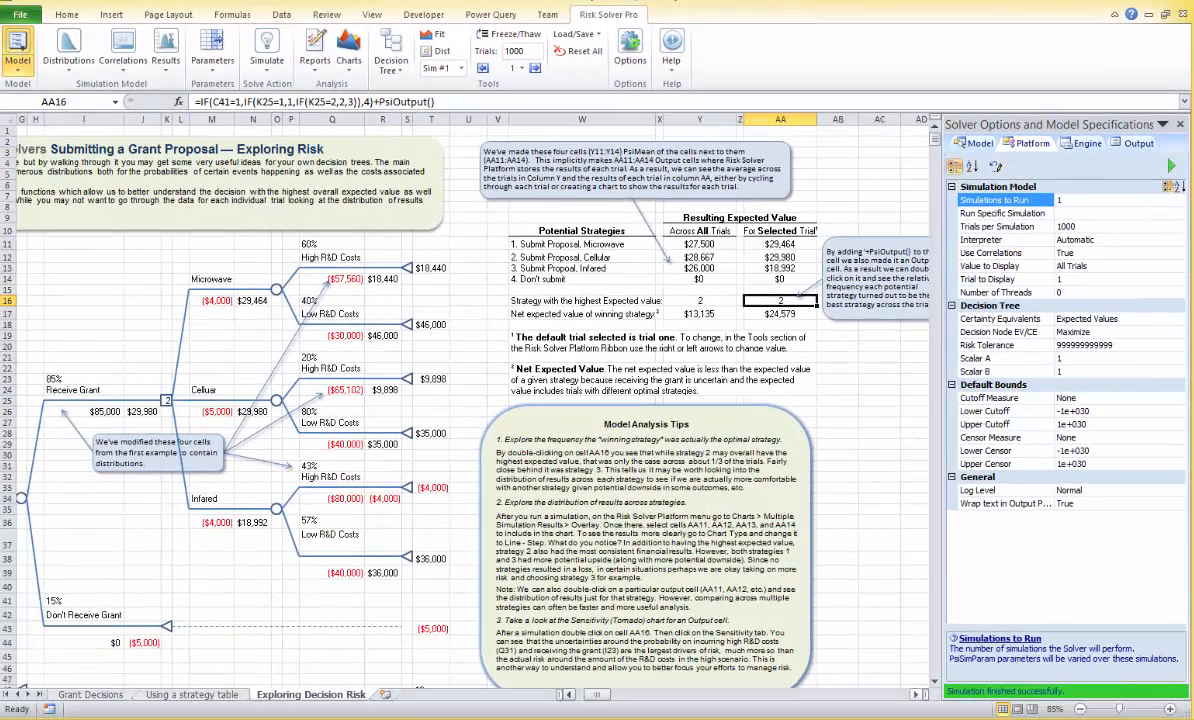
{"action": "left_click", "coordinate": [266, 48]}
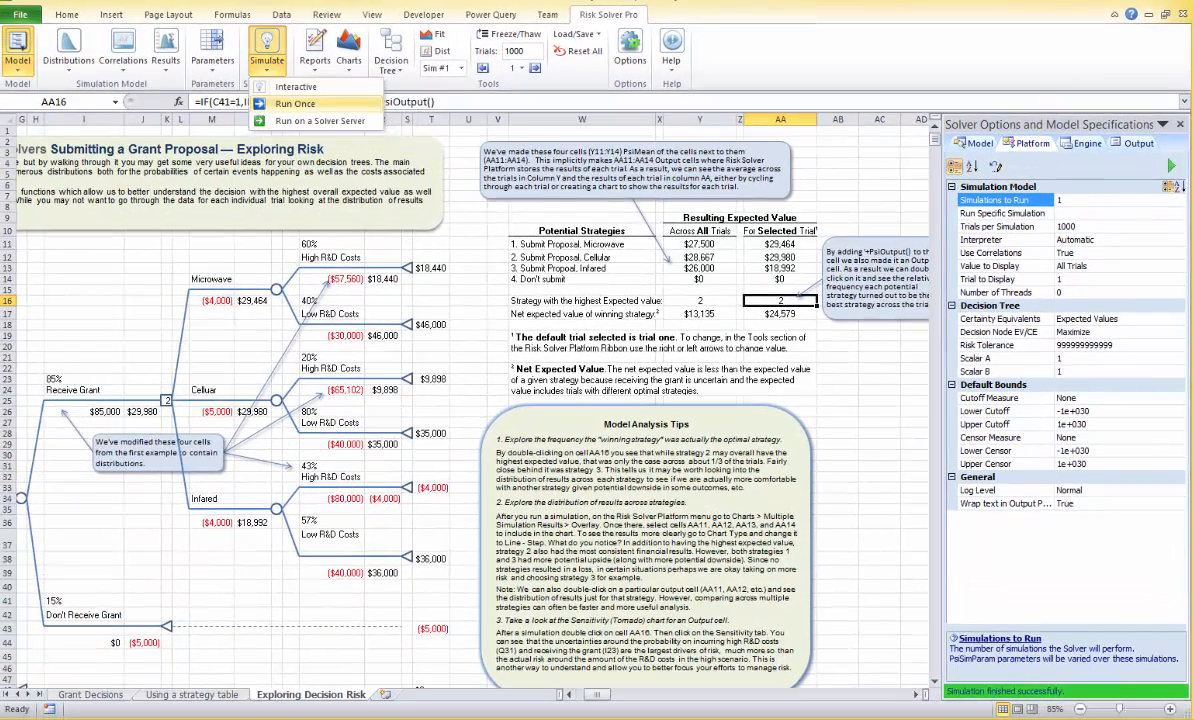